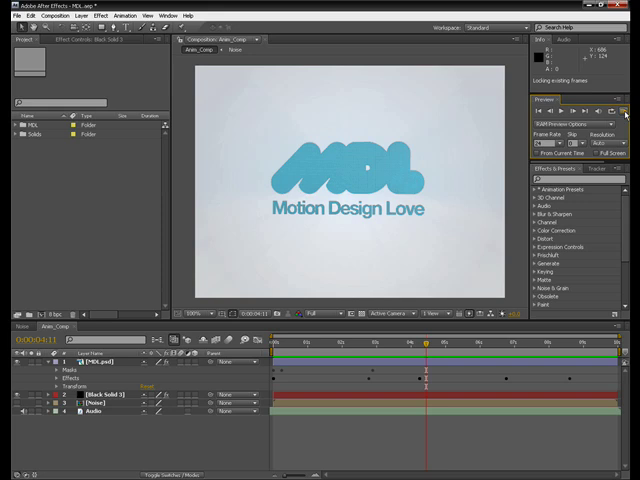
Scrub through the shatter animation to preview the logo cards flying apart and reassembling
left_click(592, 112)
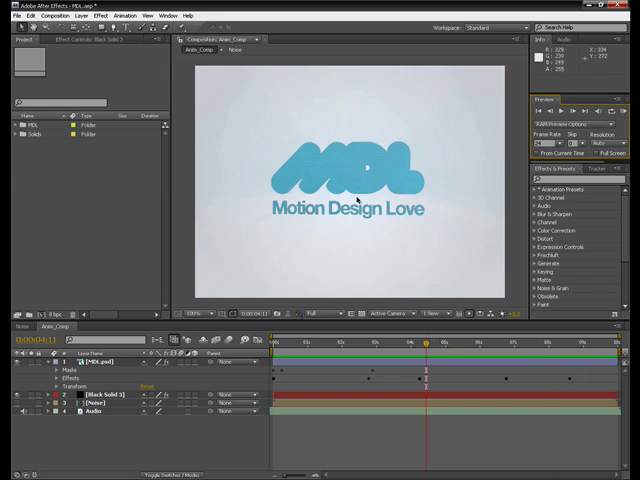
left_click(432, 342)
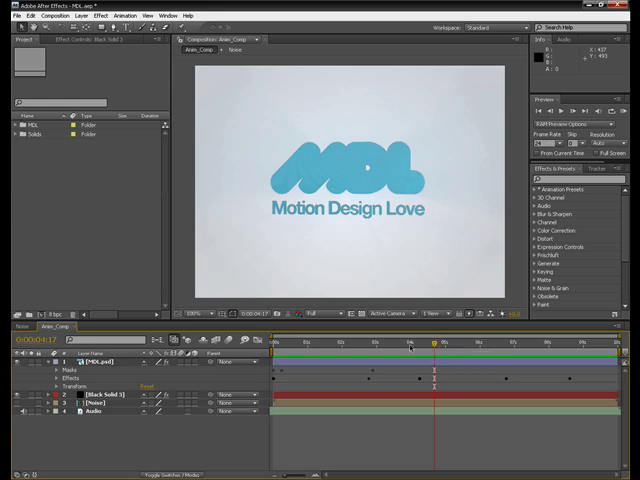
mouse_move(438, 348)
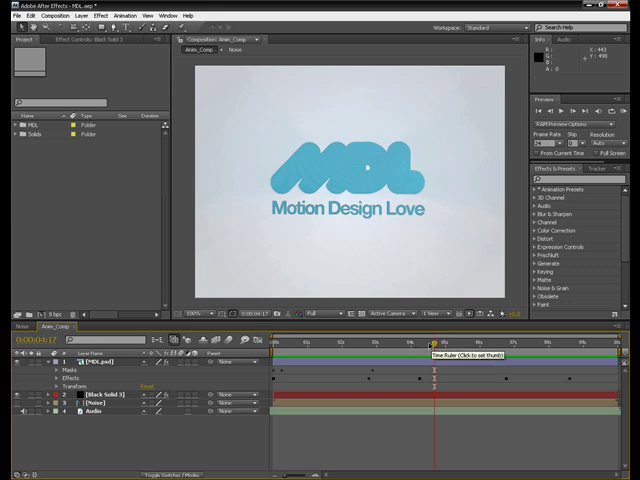
mouse_move(352, 164)
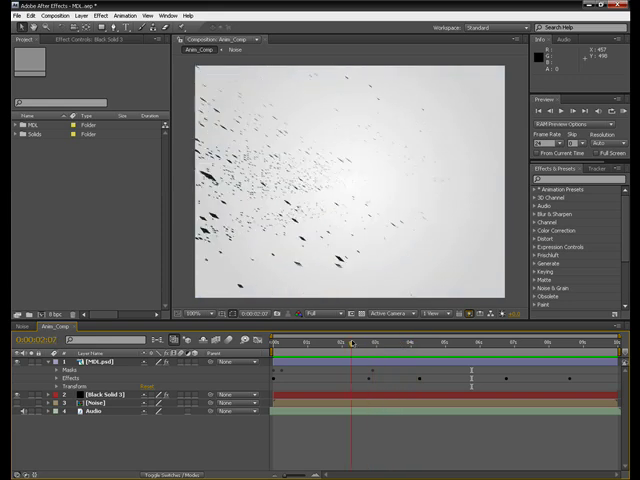
left_click(272, 344)
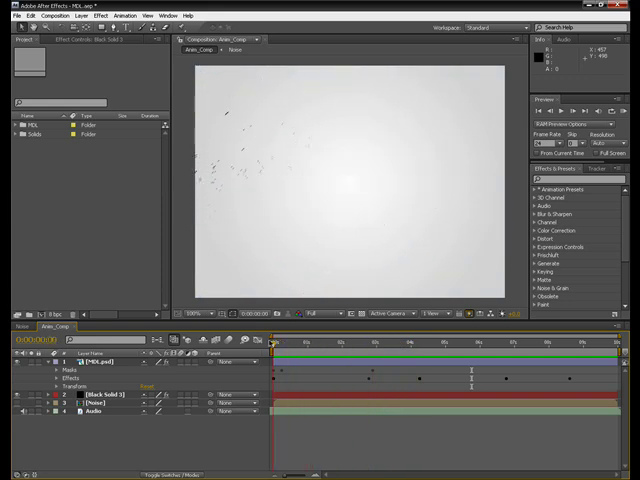
left_click_drag(272, 344, 384, 344)
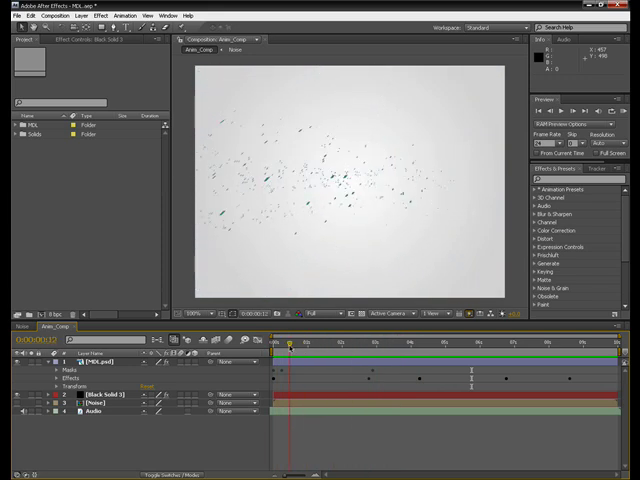
left_click(360, 344)
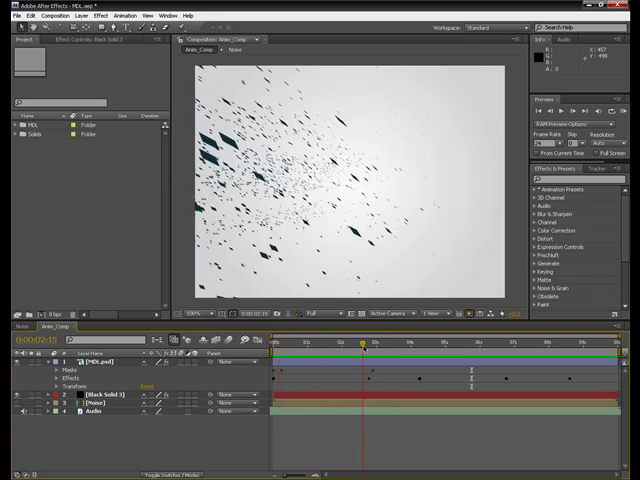
left_click_drag(360, 344, 472, 344)
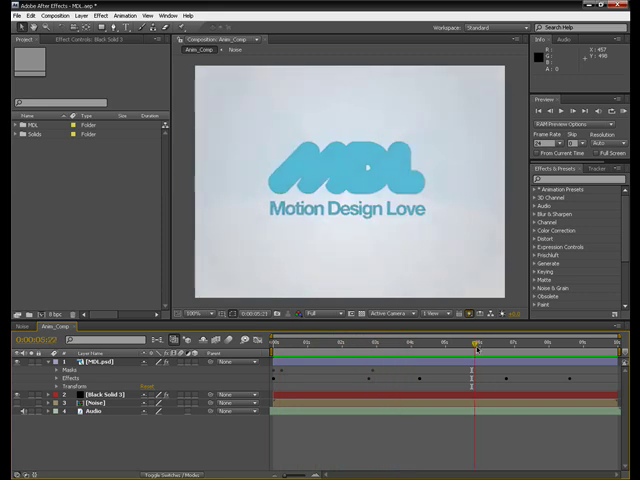
left_click_drag(470, 342, 508, 342)
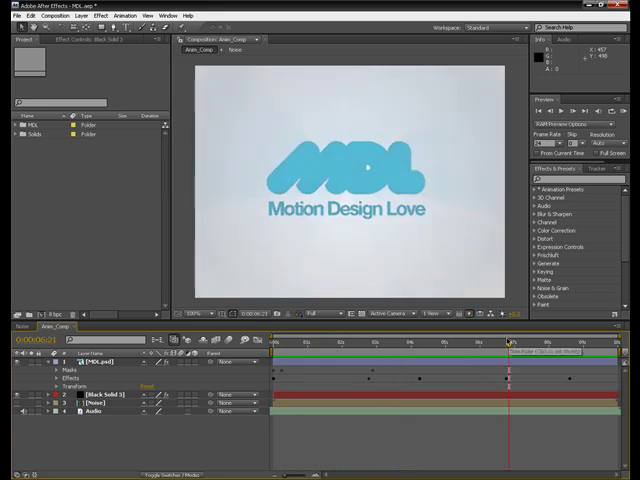
mouse_move(508, 344)
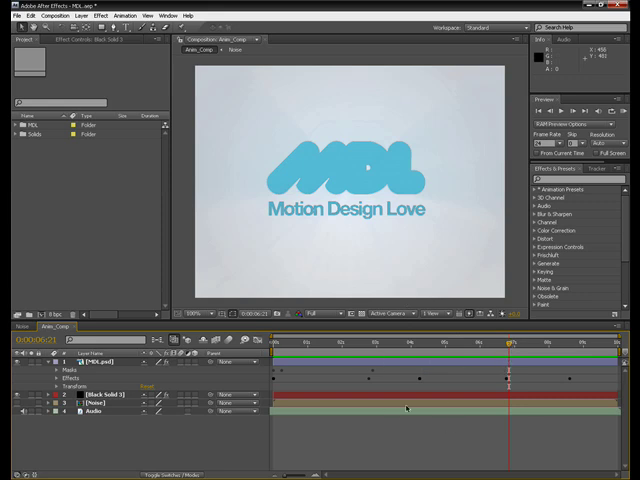
mouse_move(422, 344)
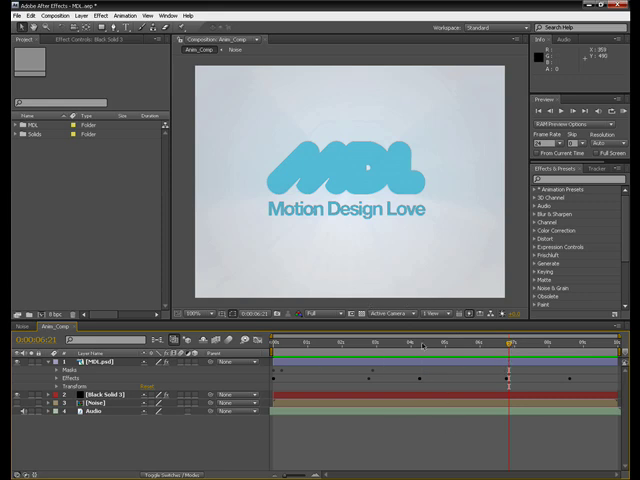
mouse_move(504, 344)
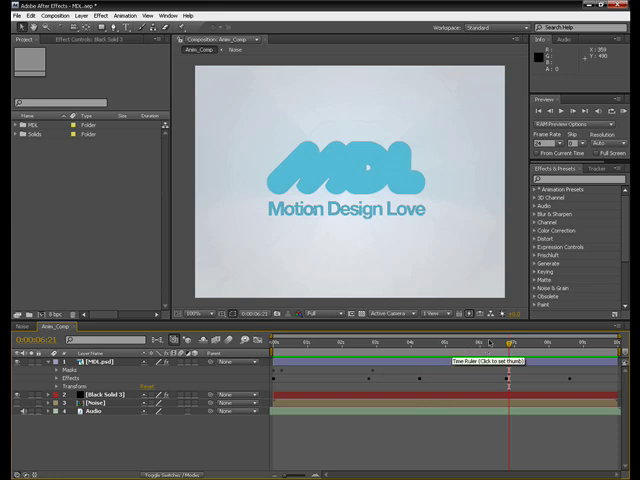
mouse_move(172, 438)
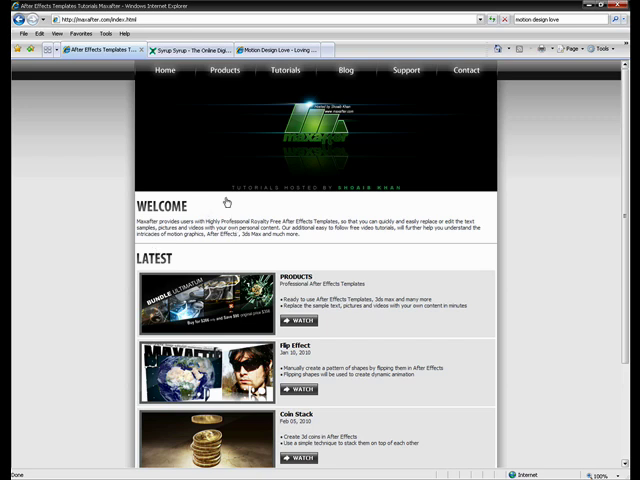
mouse_move(202, 120)
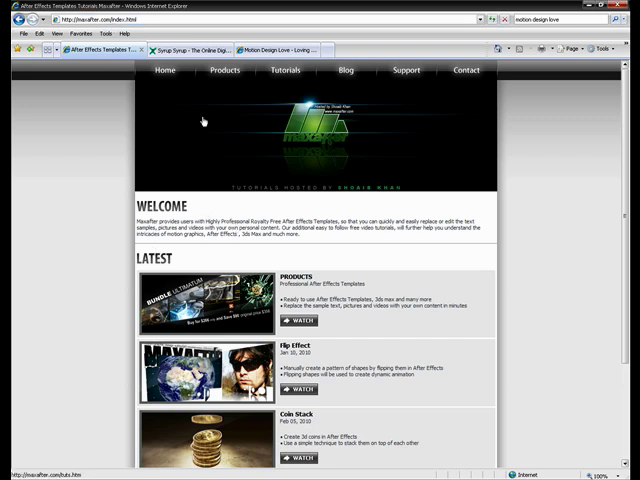
mouse_move(376, 190)
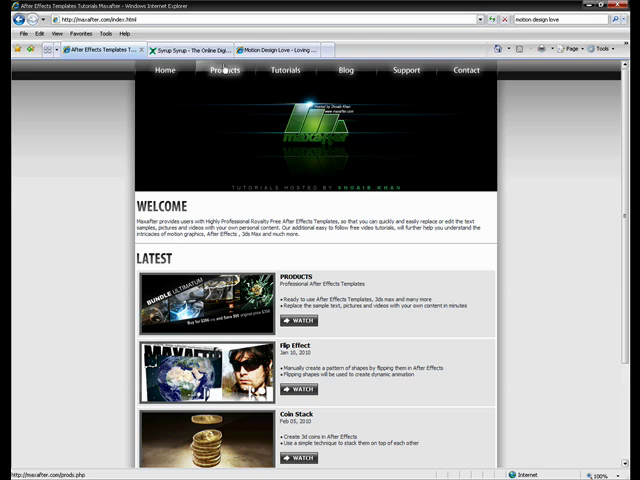
Browse the maxafter.com tutorials list down to the Card Dance Effect entry
left_click(284, 70)
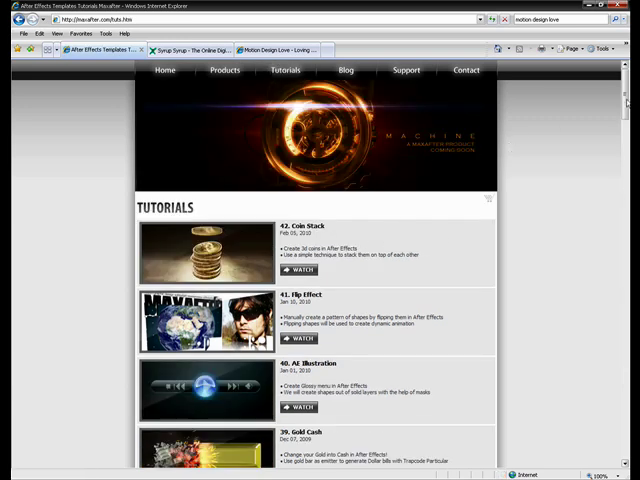
scroll("down", 3)
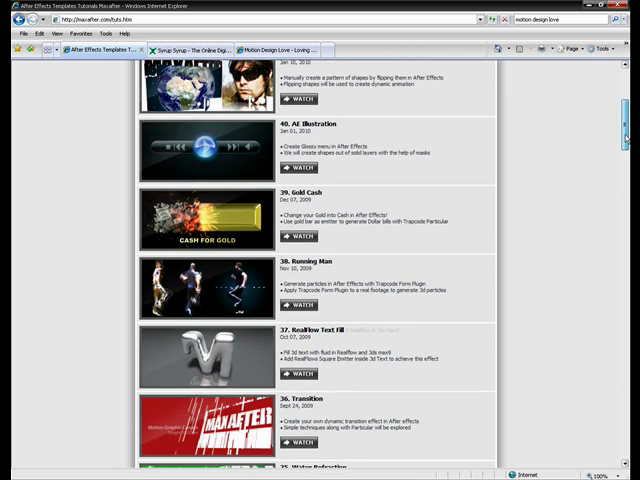
scroll("down", 3)
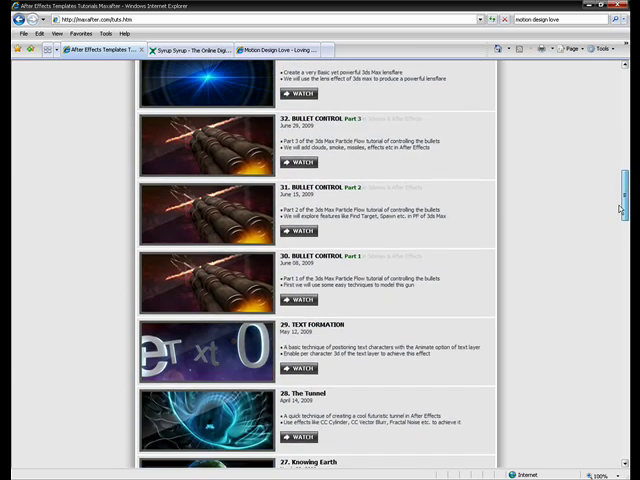
scroll("down", 3)
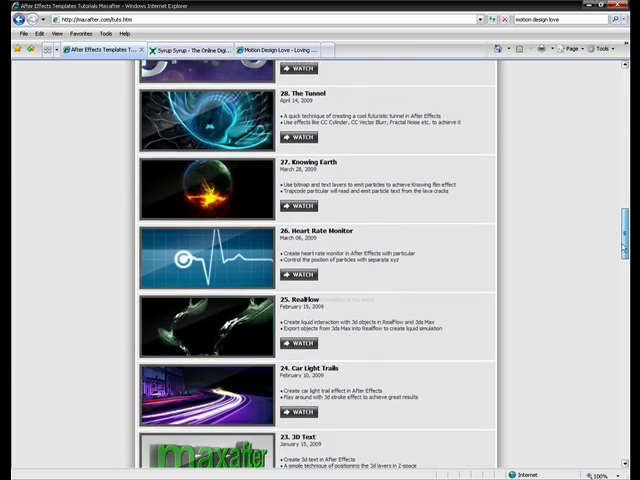
scroll("down", 3)
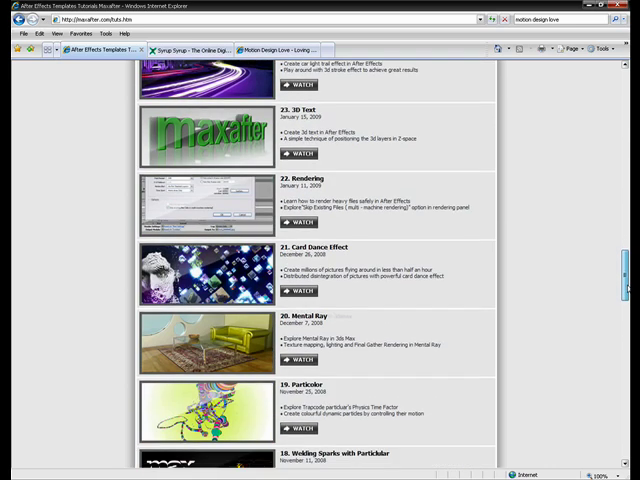
scroll("up", 3)
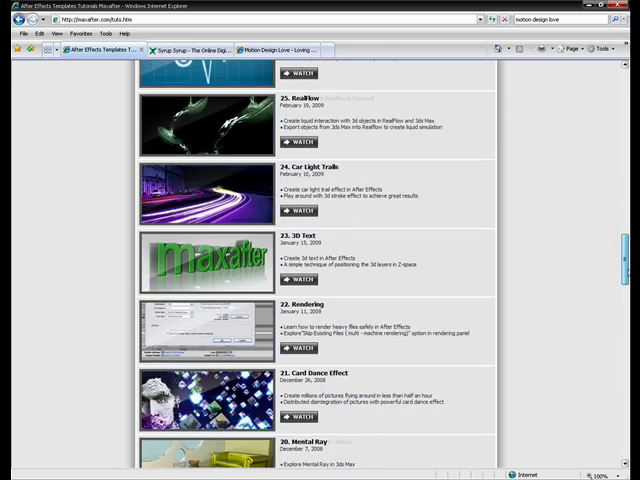
scroll("down", 3)
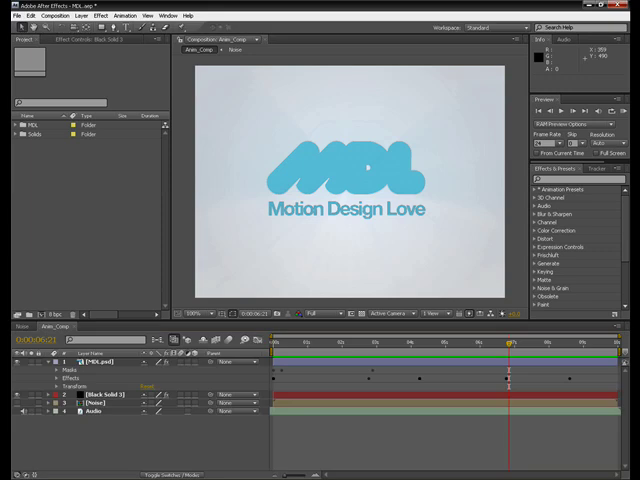
left_click_drag(512, 344, 476, 344)
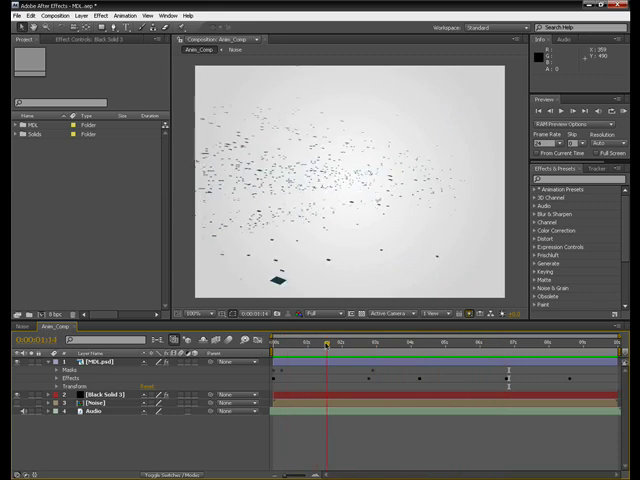
left_click(432, 344)
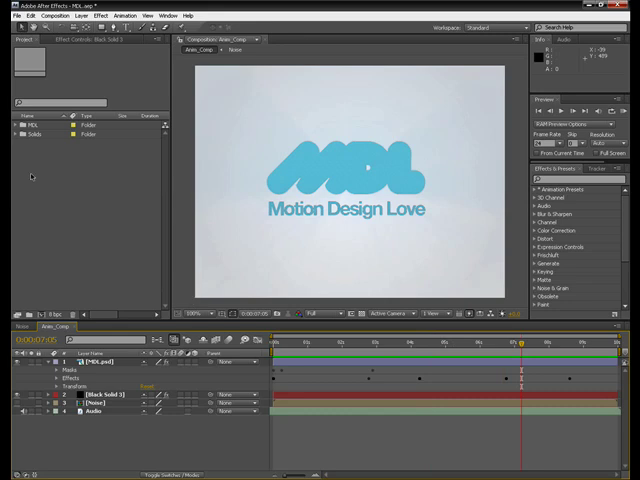
left_click(428, 342)
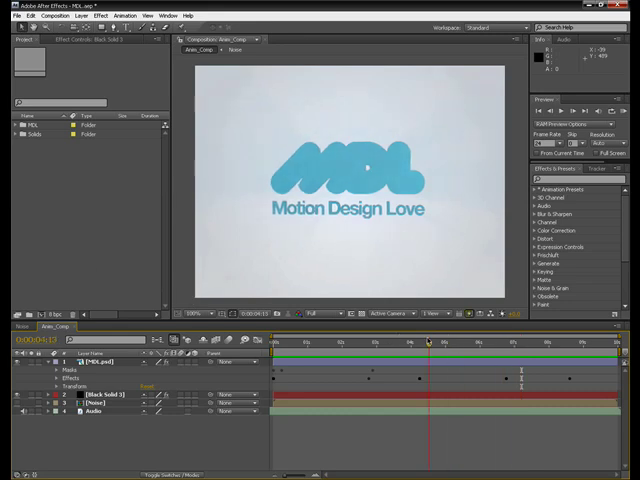
left_click(510, 342)
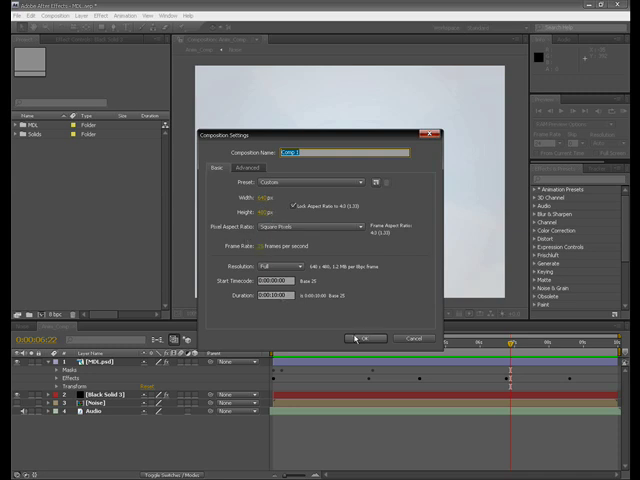
Create Comp 1 and add a full-frame white solid layer to it
left_click(366, 338)
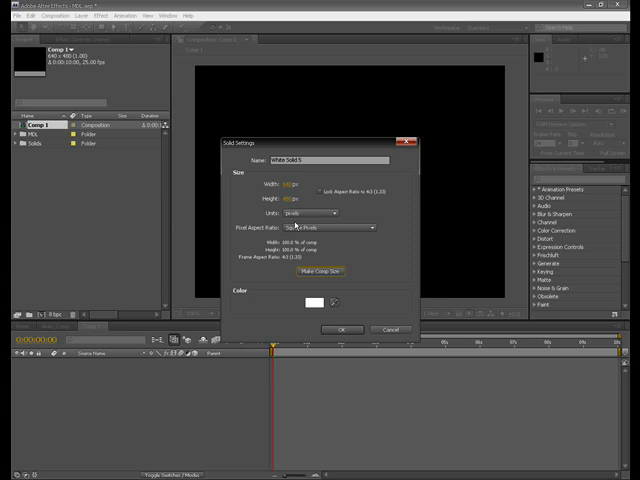
left_click(314, 302)
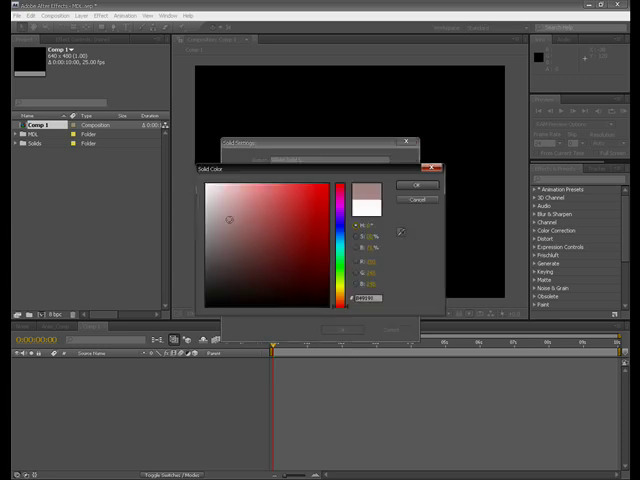
left_click(416, 184)
type("fractal")
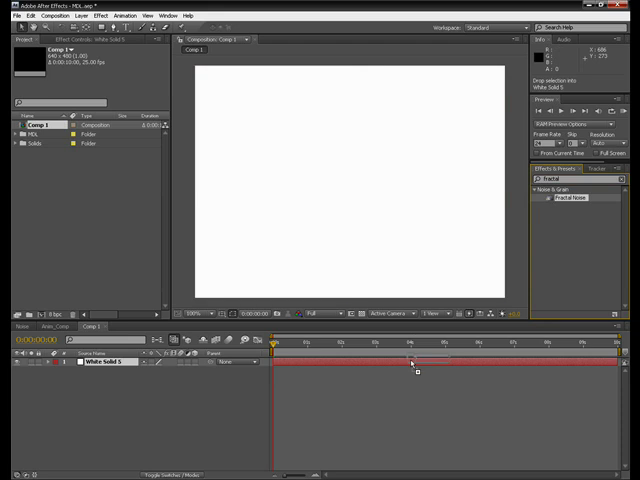
Apply Fractal Noise to the white solid and lower its Transform scale for finer grain
double_click(576, 196)
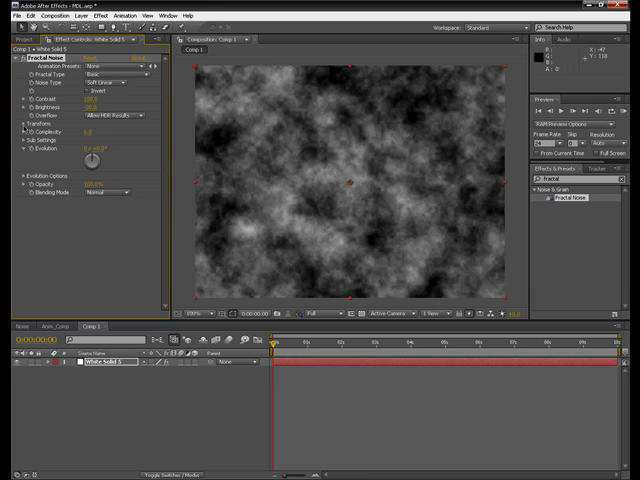
left_click(12, 128)
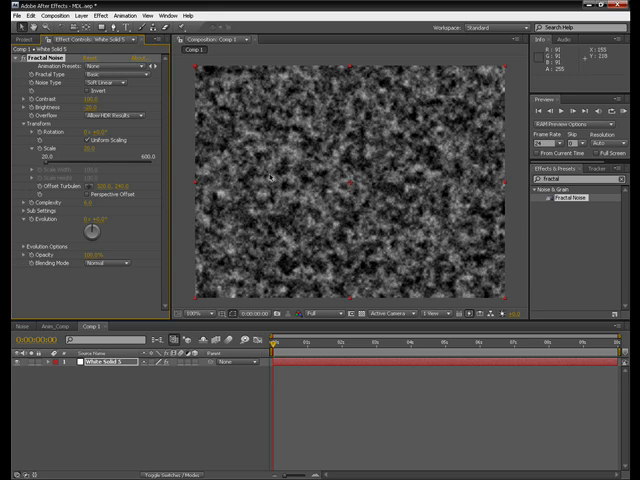
mouse_move(302, 182)
type("noise")
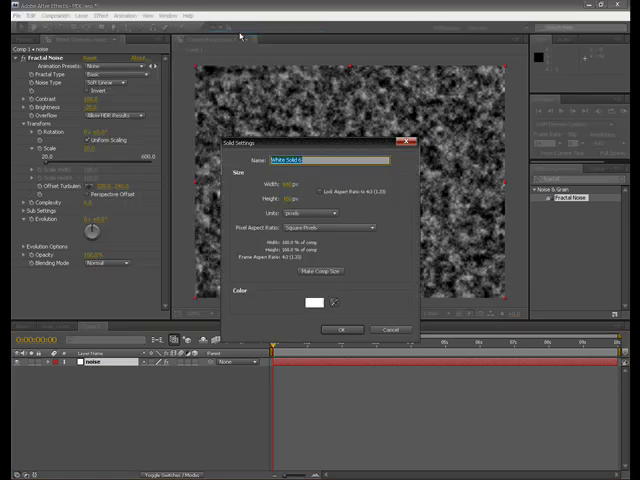
Add a new solid with a Ramp effect set to Radial Ramp shape
left_click(342, 328)
type("ramp")
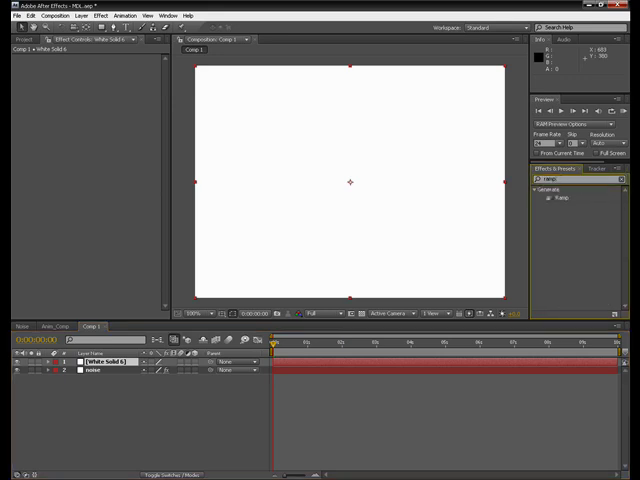
left_click(562, 196)
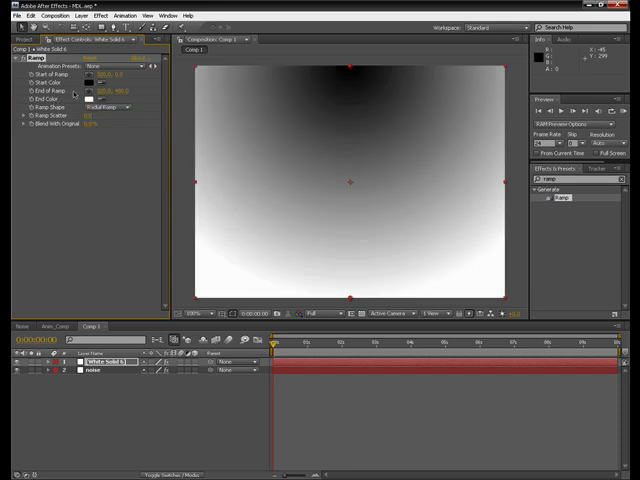
left_click(100, 82)
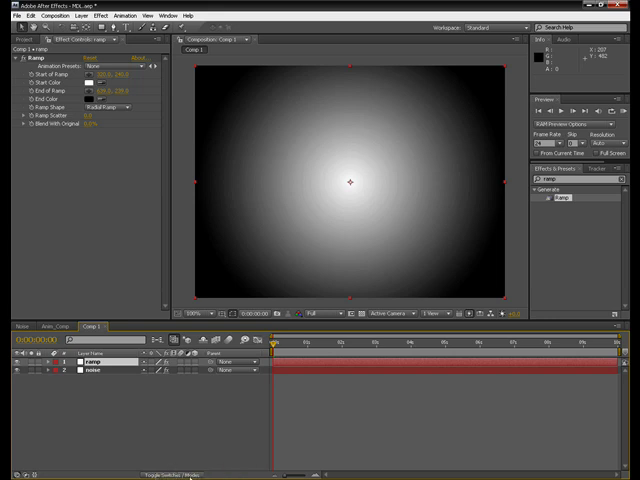
Blend the ramp layer with an Overlay-style mode so the noise shows through a dark vignette
left_click(190, 466)
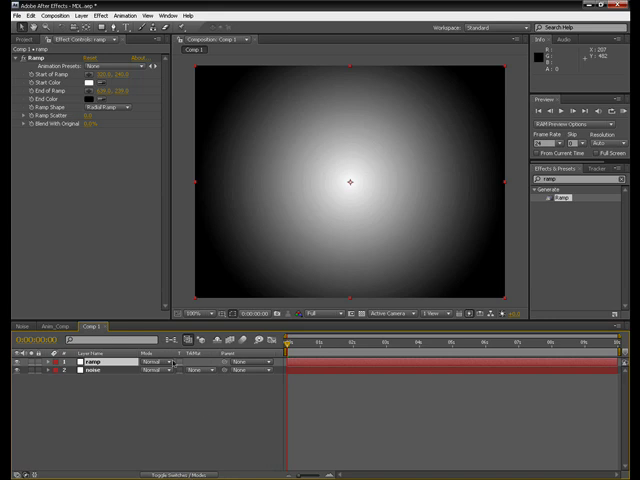
left_click(156, 364)
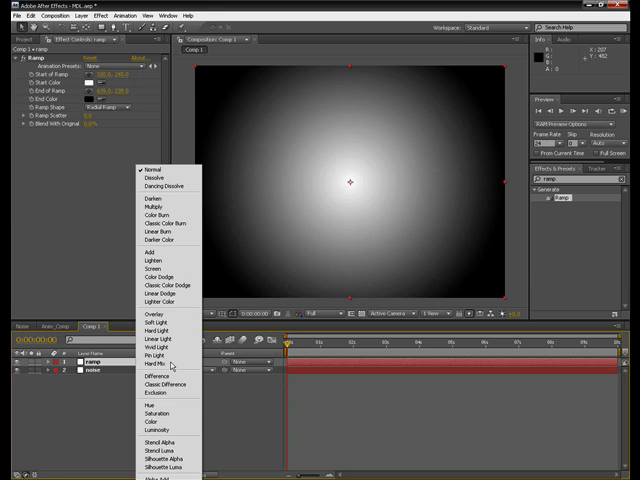
mouse_move(166, 324)
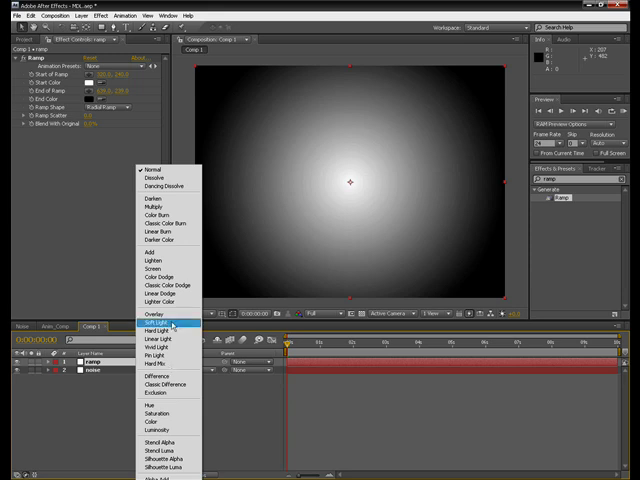
left_click(150, 324)
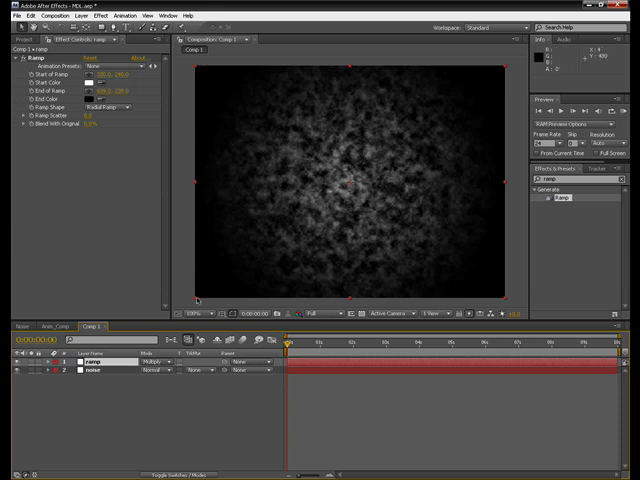
mouse_move(212, 76)
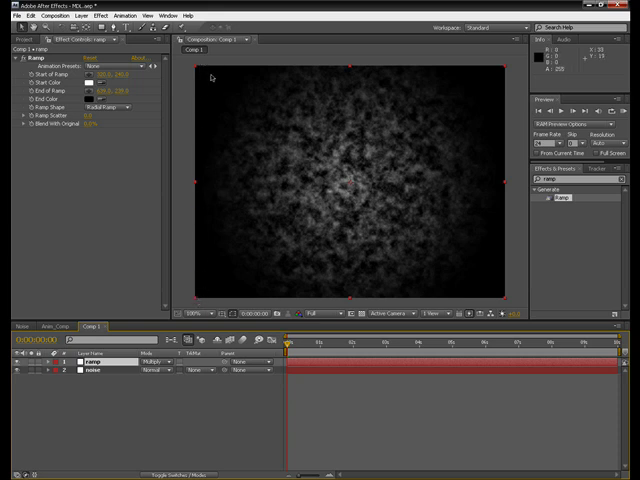
mouse_move(388, 184)
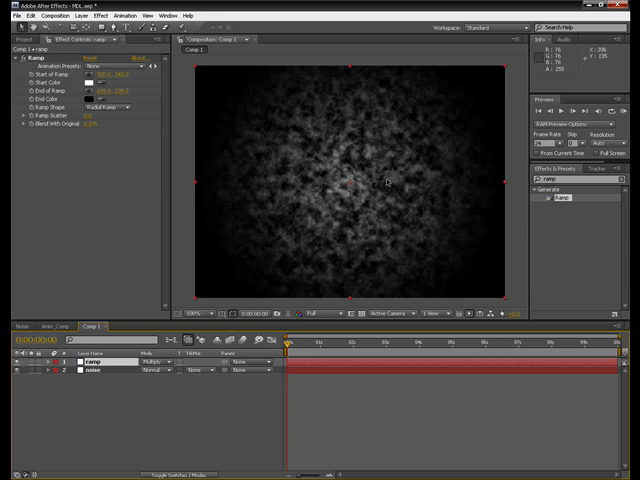
mouse_move(344, 140)
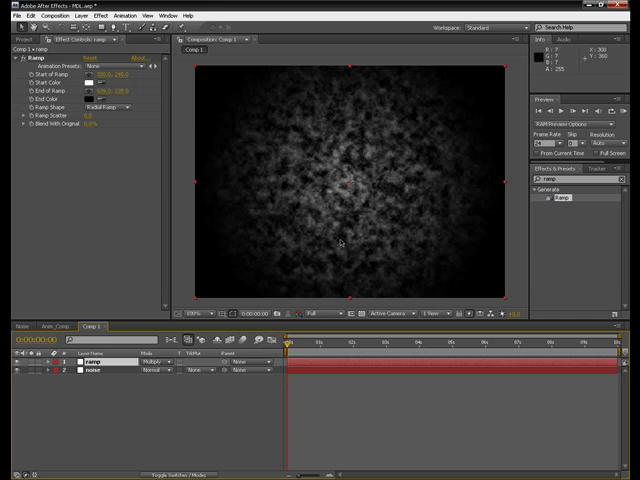
mouse_move(444, 232)
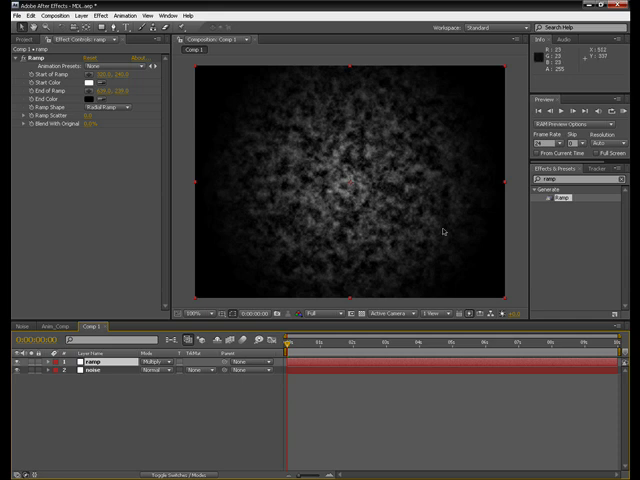
mouse_move(342, 150)
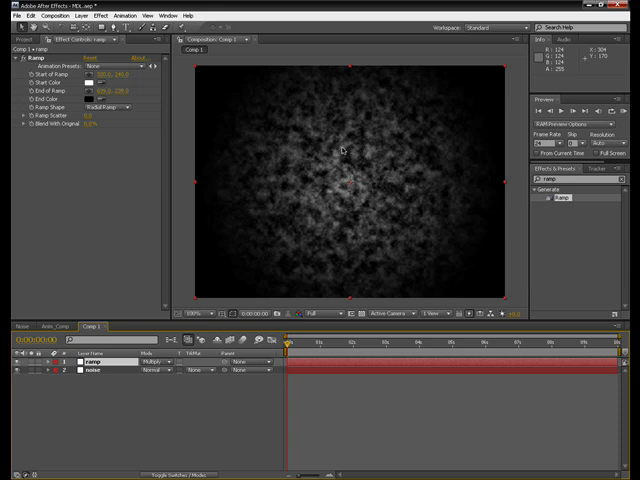
mouse_move(360, 128)
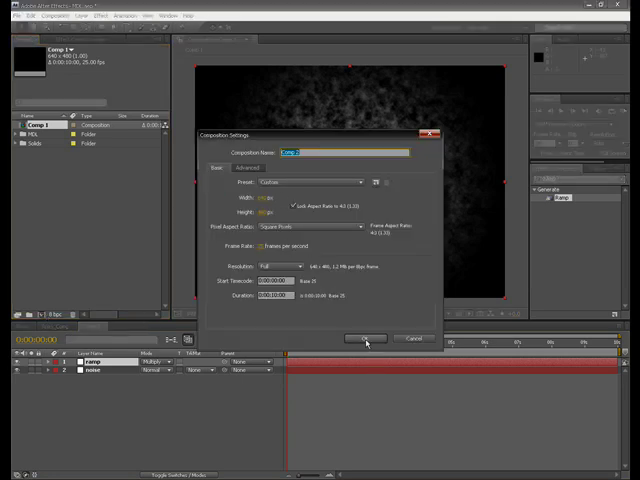
Confirm the settings for a second, empty composition
left_click(368, 338)
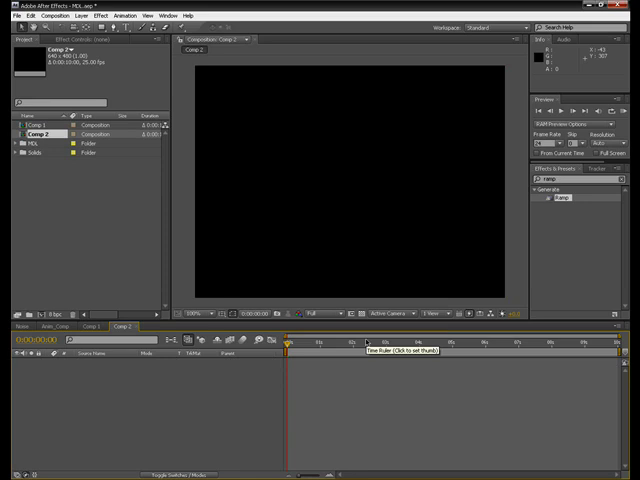
left_click(36, 124)
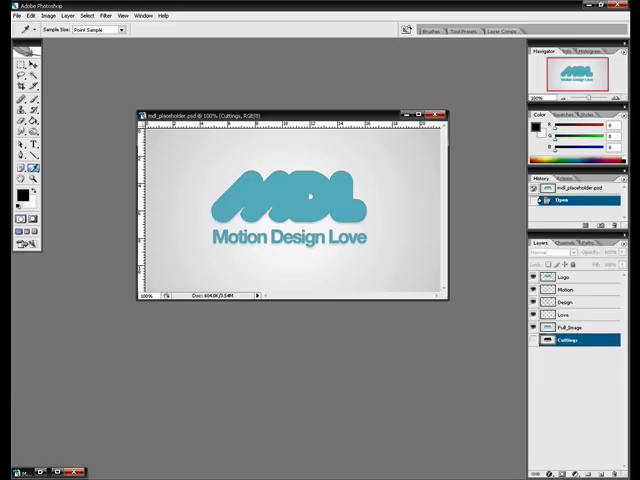
left_click_drag(290, 114, 242, 76)
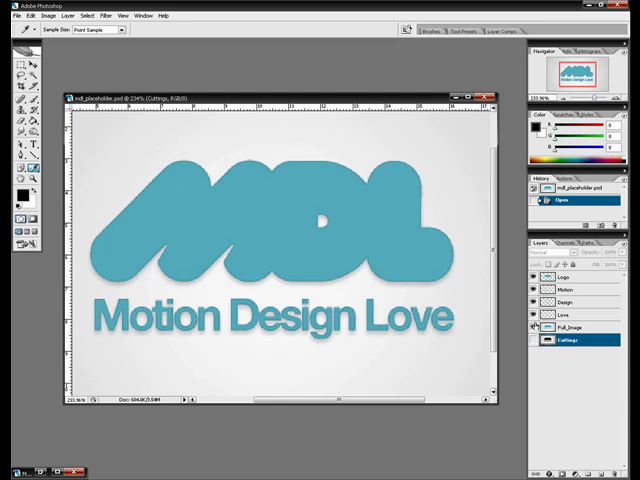
left_click(532, 326)
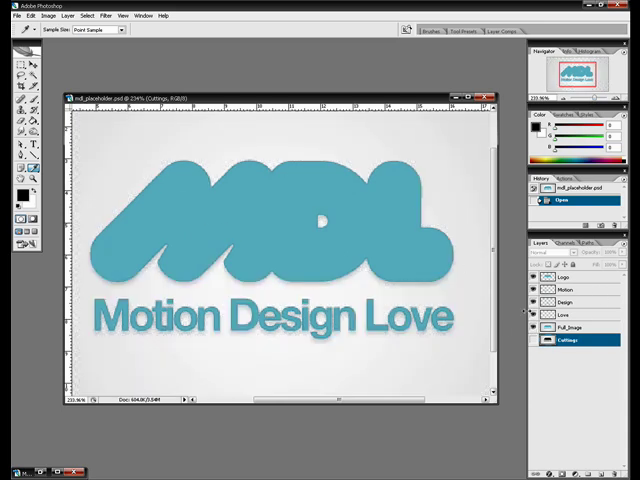
left_click(570, 328)
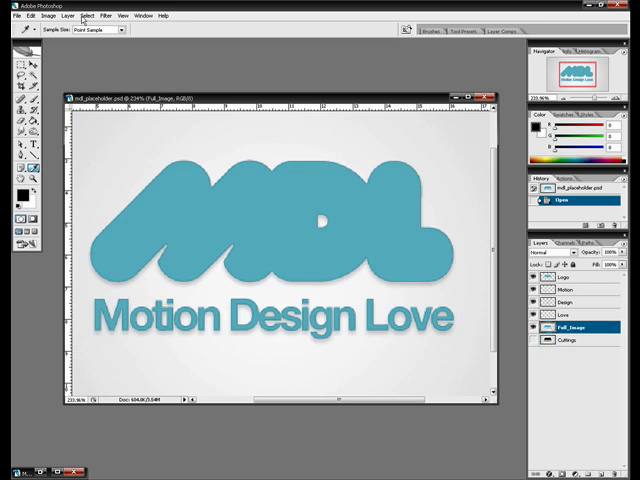
Select the blue MDL logo via Color Range sampling and zoom in to check the selection edges
left_click(84, 16)
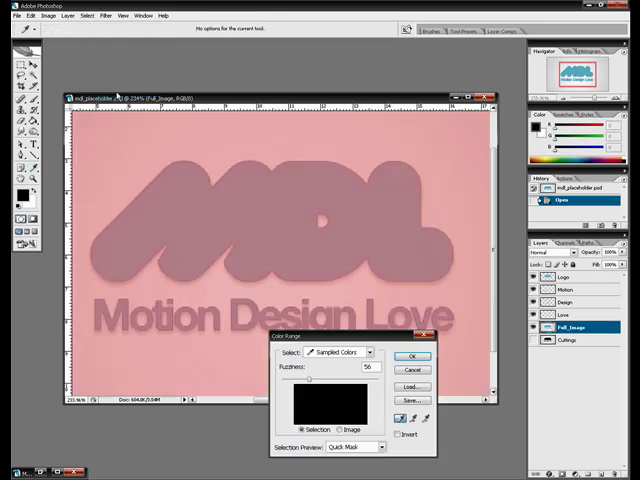
left_click(284, 188)
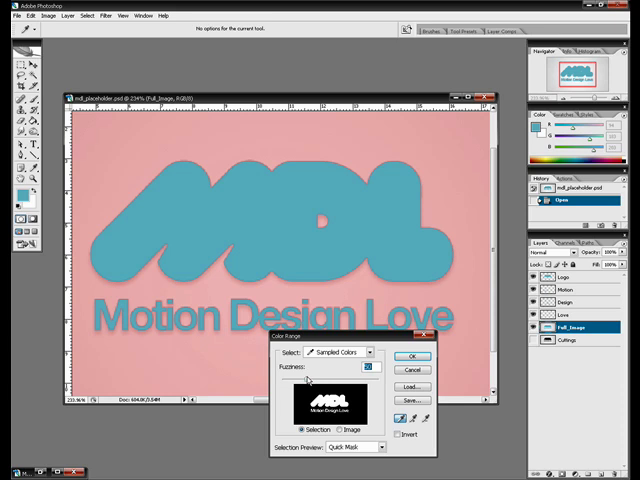
left_click(412, 356)
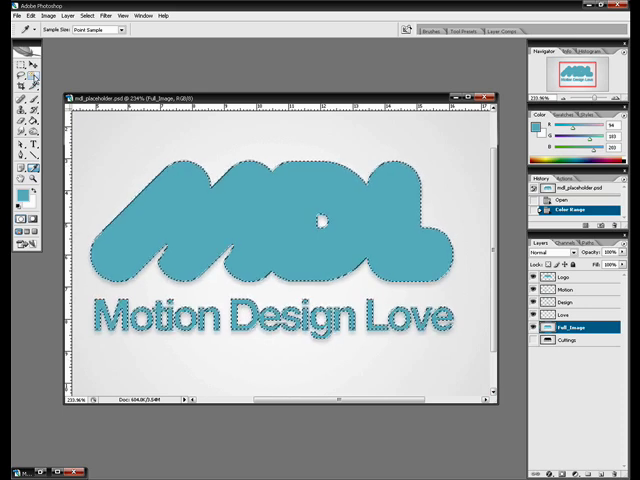
left_click(14, 62)
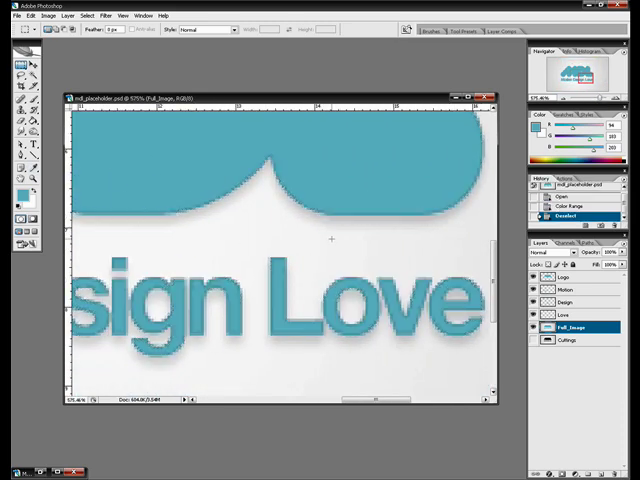
left_click(538, 328)
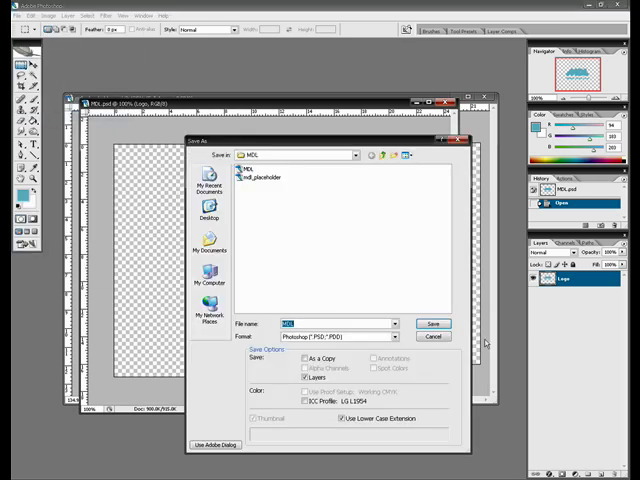
Save the extracted logo document as a PSD in the MDL folder
left_click(436, 324)
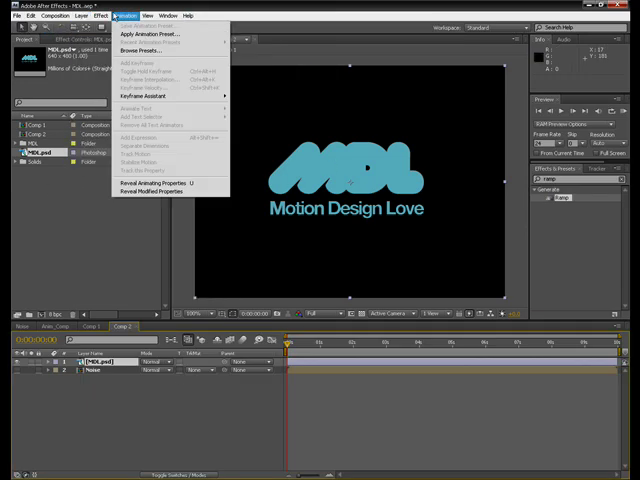
Add a new solid layer behind the MDL logo
left_click(74, 16)
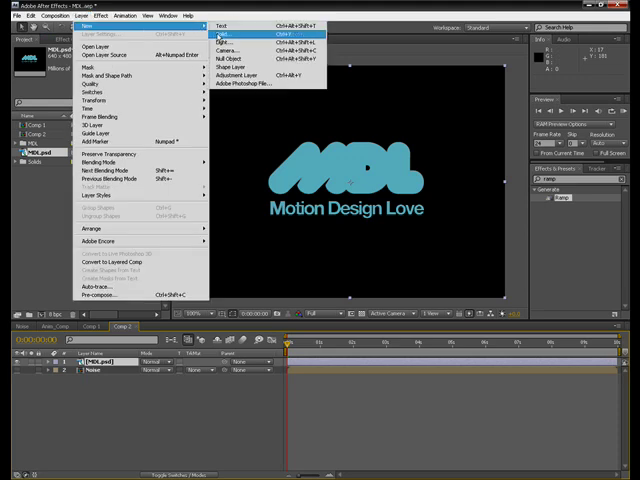
left_click(228, 36)
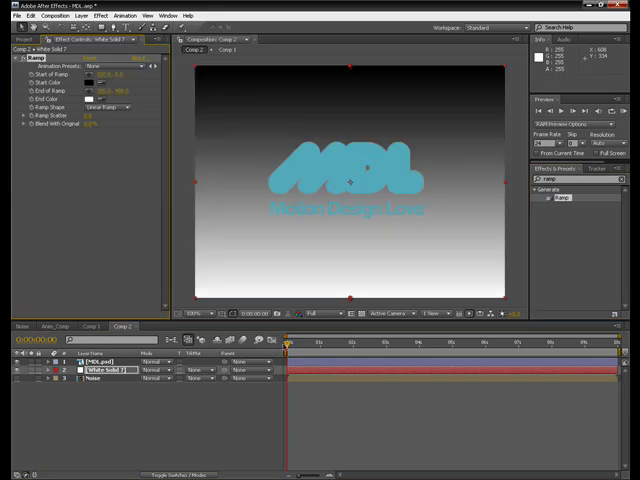
Set the ramp's start and end colours to a light grey-to-white gradient
left_click(104, 86)
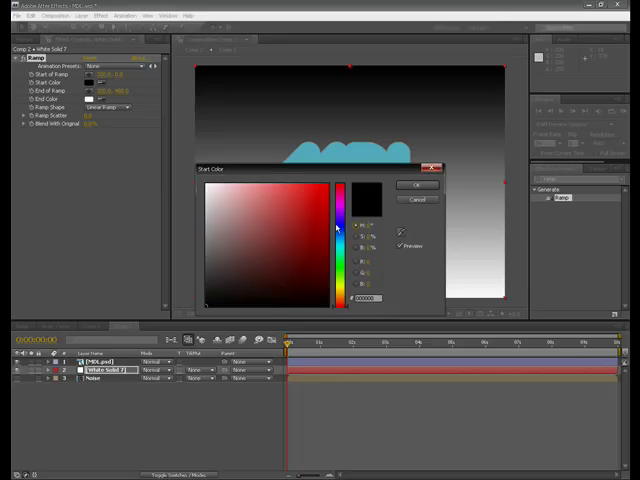
left_click(416, 184)
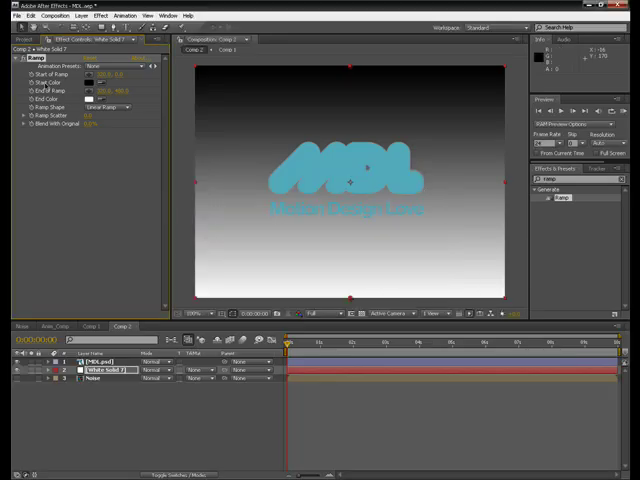
left_click(90, 80)
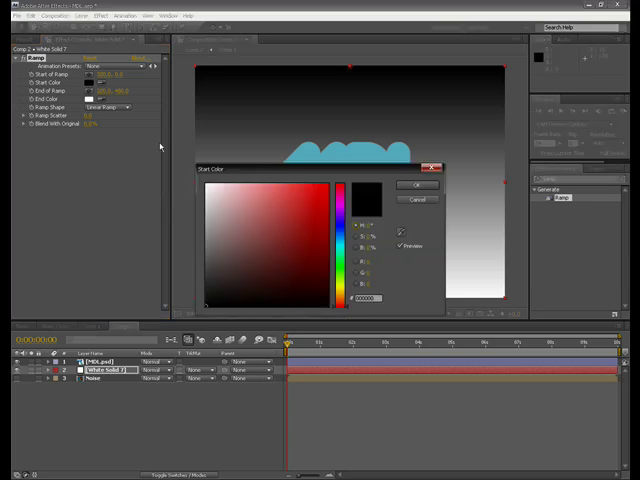
left_click(410, 186)
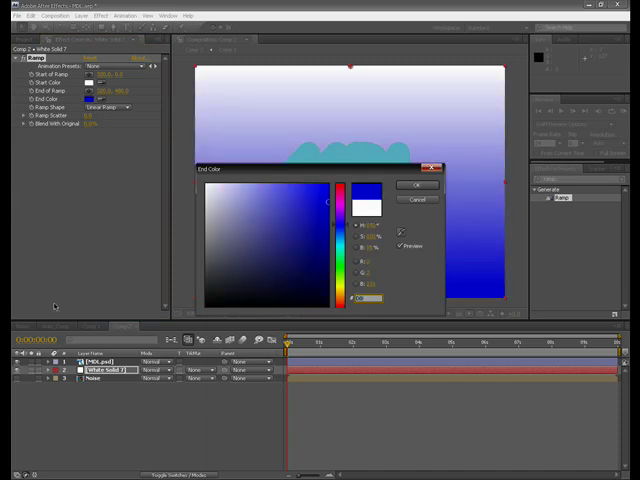
left_click(416, 184)
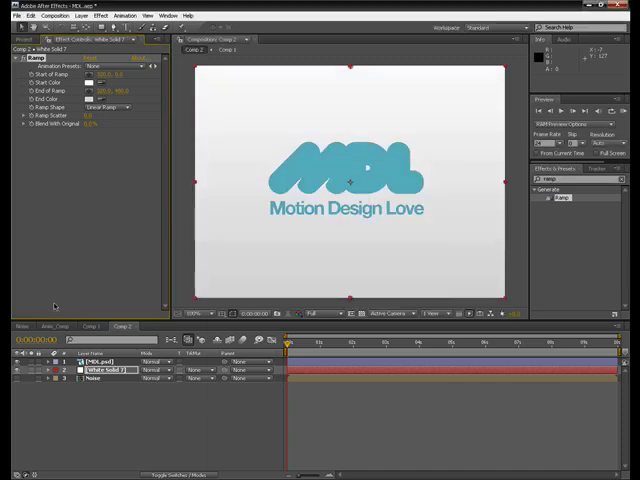
left_click(100, 82)
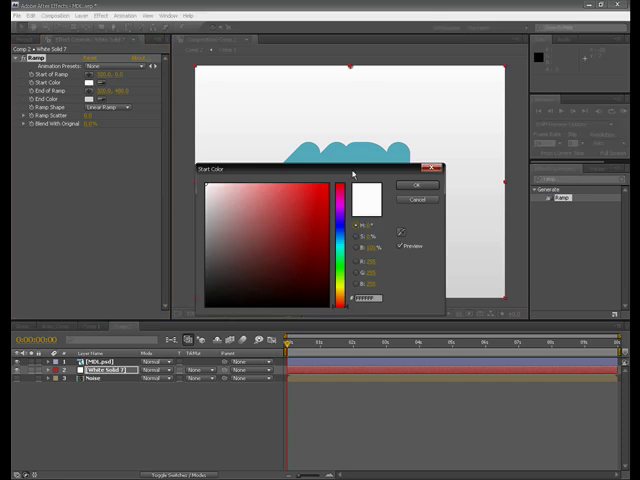
left_click(408, 186)
type("card d")
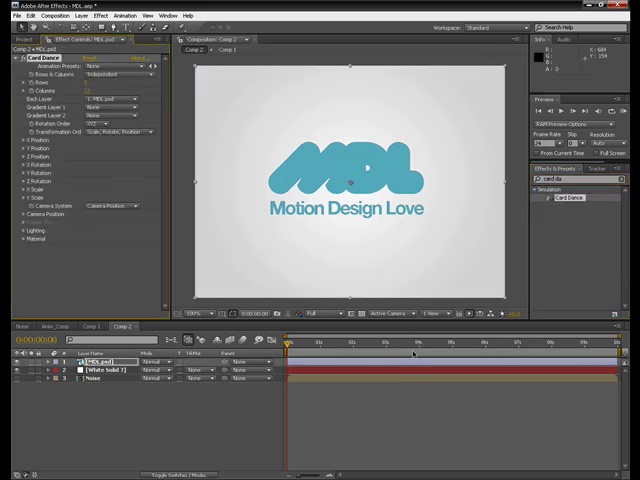
mouse_move(400, 344)
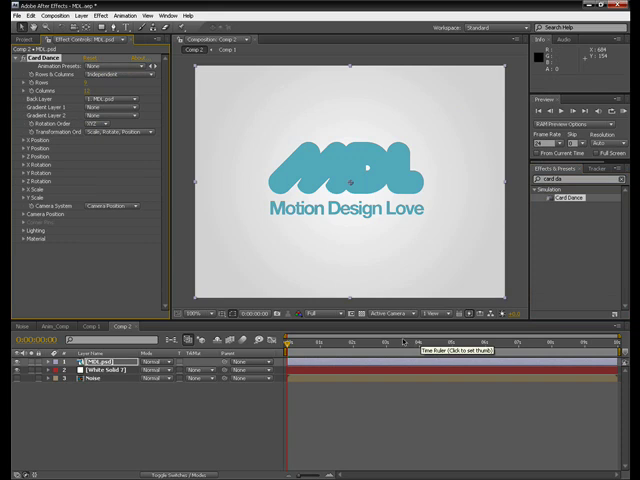
mouse_move(228, 168)
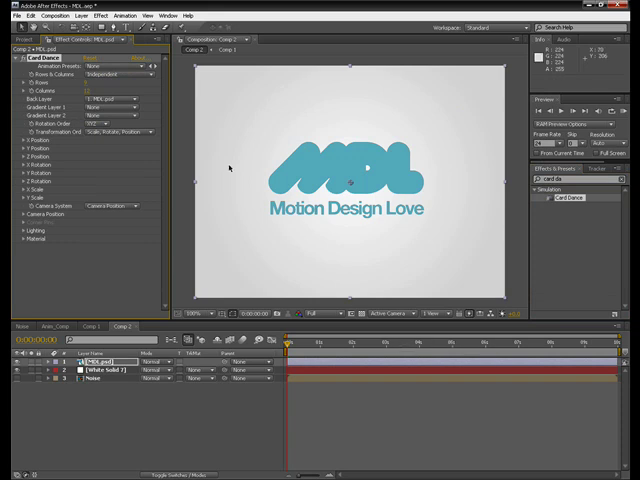
Set Card Dance Gradient Layer 1 to the noise comp and choose the source driving card movement
left_click(120, 104)
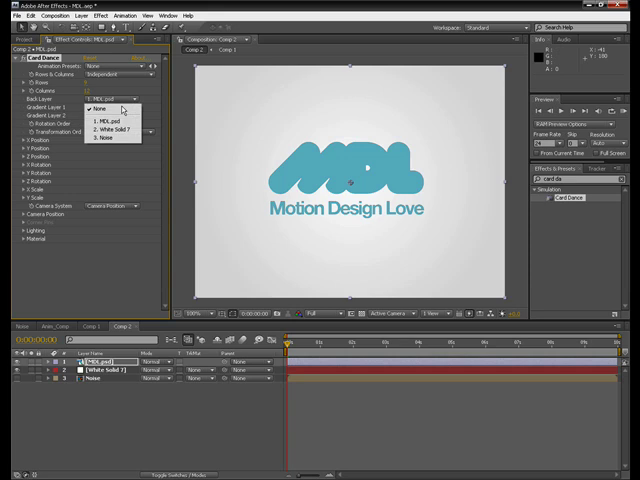
left_click(100, 138)
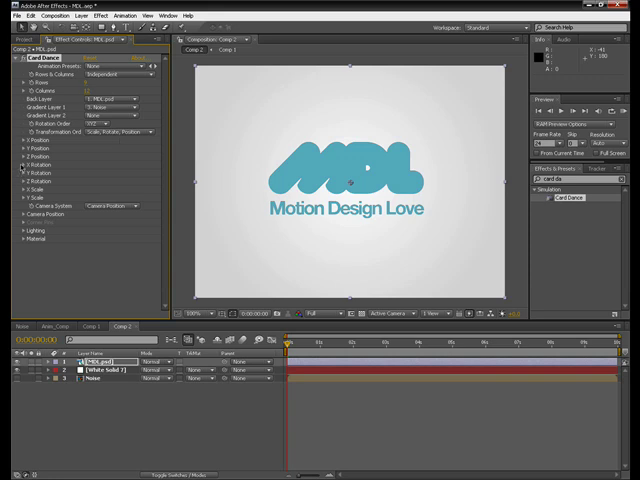
left_click(18, 158)
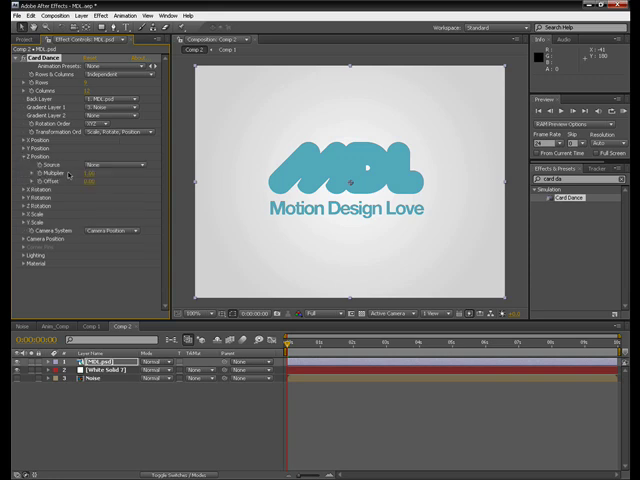
left_click(120, 164)
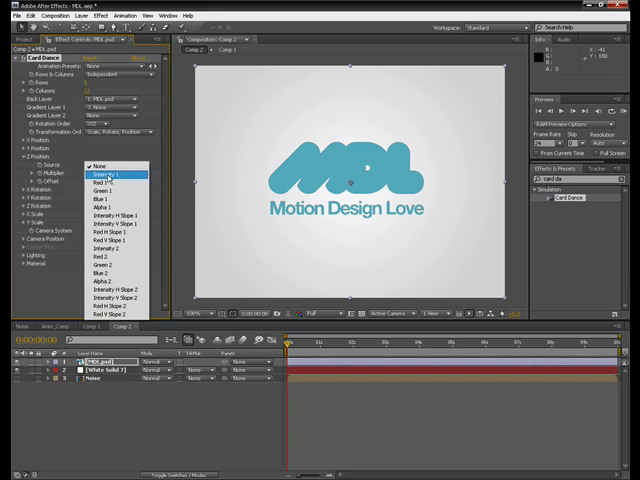